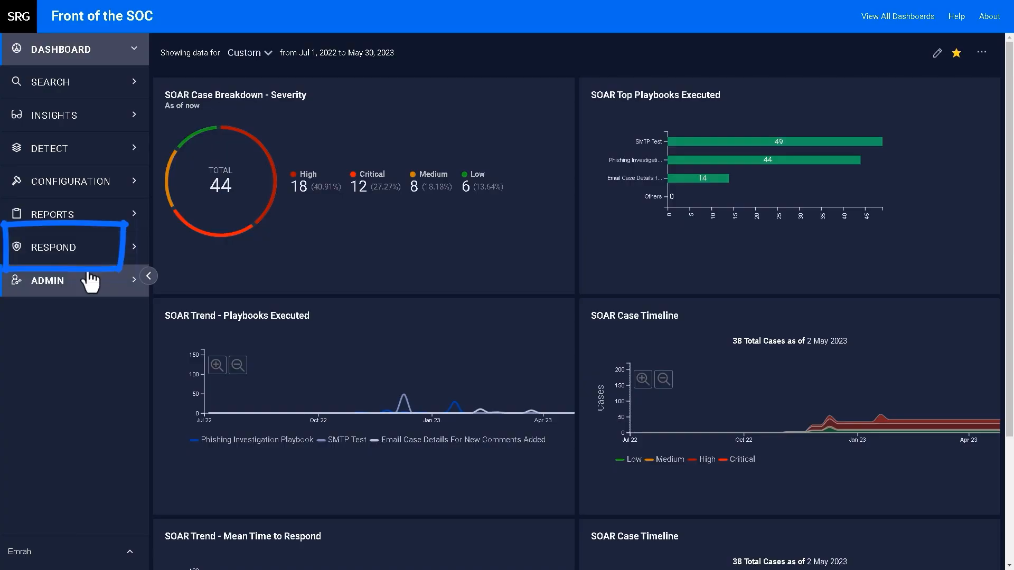
left_click(53, 248)
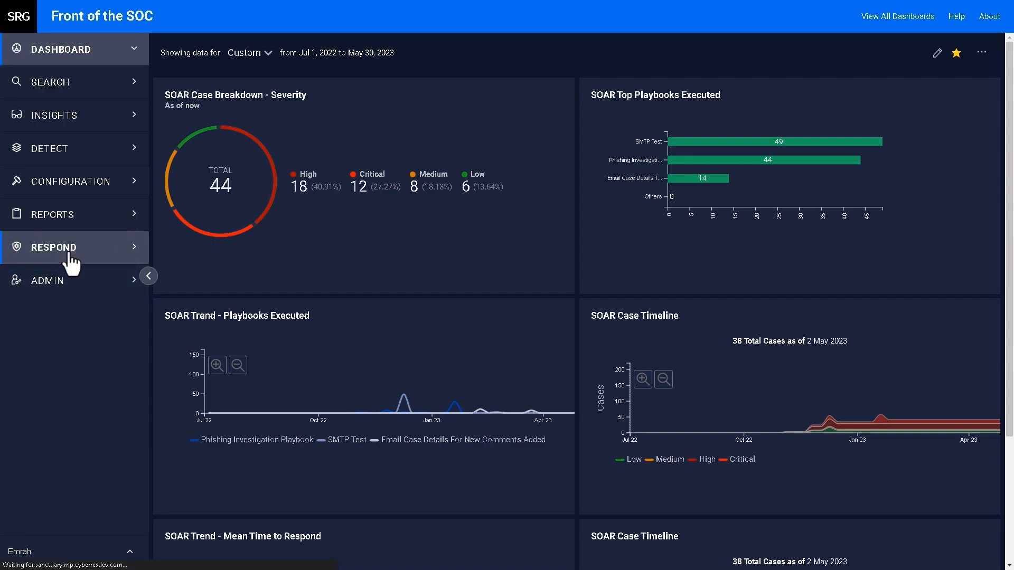
left_click(54, 247)
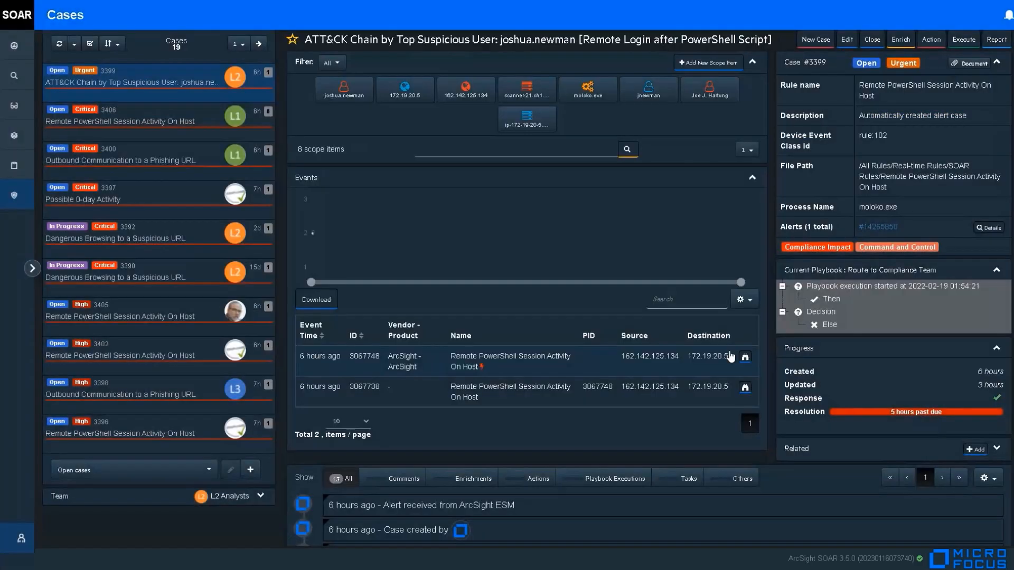
Return from the case to the Front of the SOC dashboard with its analytics pipeline summary.
left_click(343, 89)
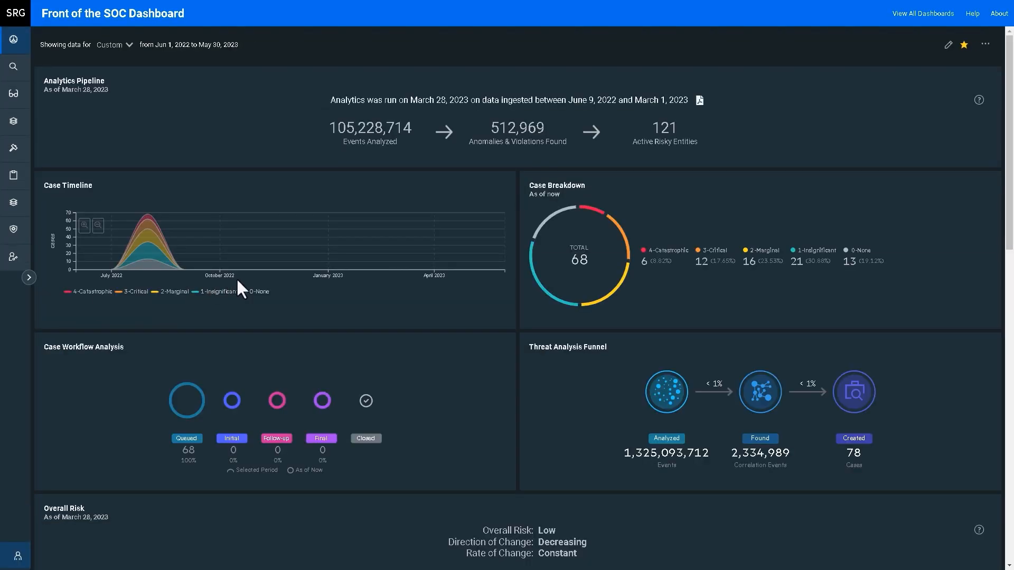
Scroll to the Entity Count Overview to reach the Intelligence Entities page of top risky entities.
scroll("down", 3)
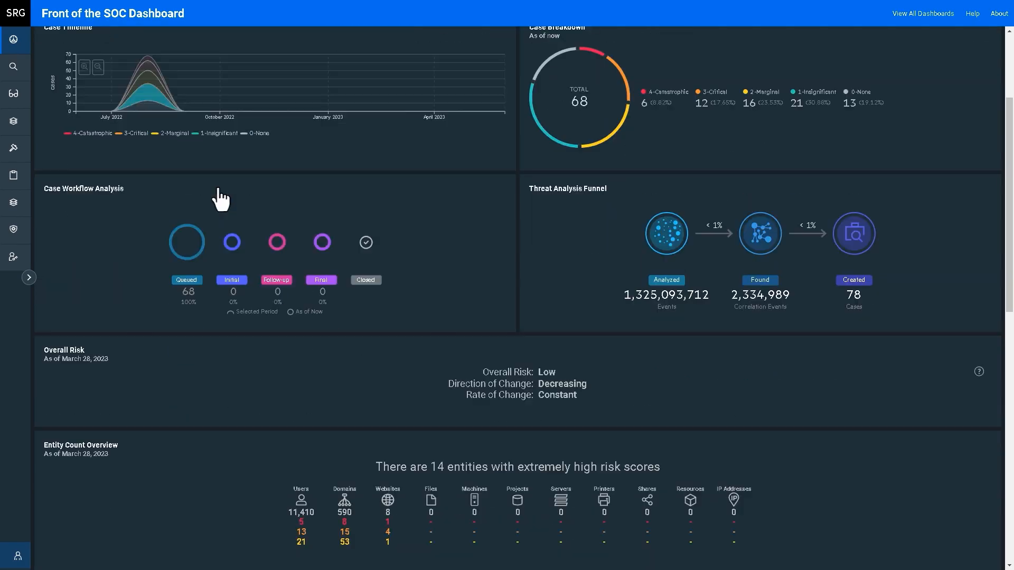
scroll("down", 3)
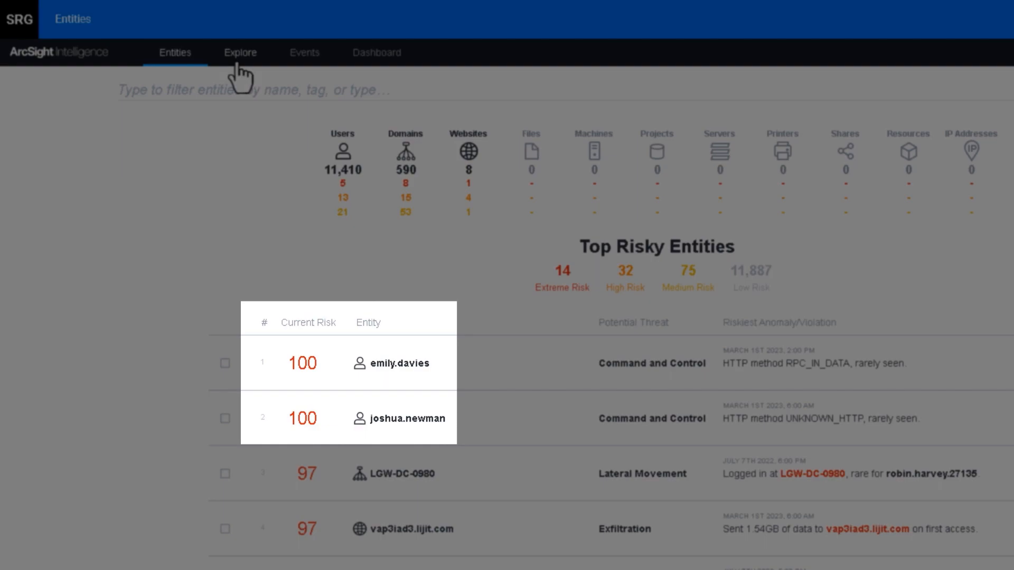
left_click(239, 53)
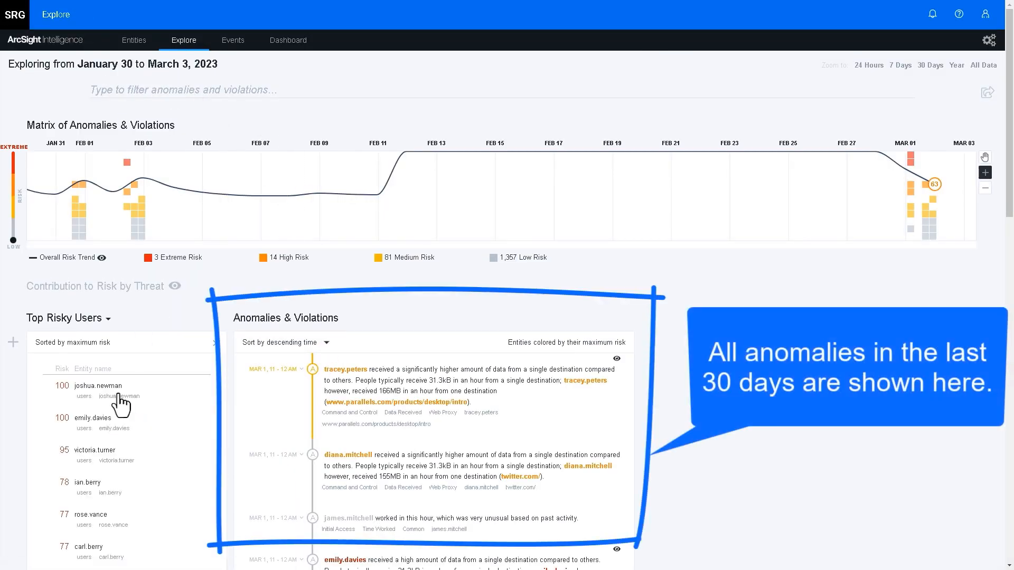
scroll("down", 3)
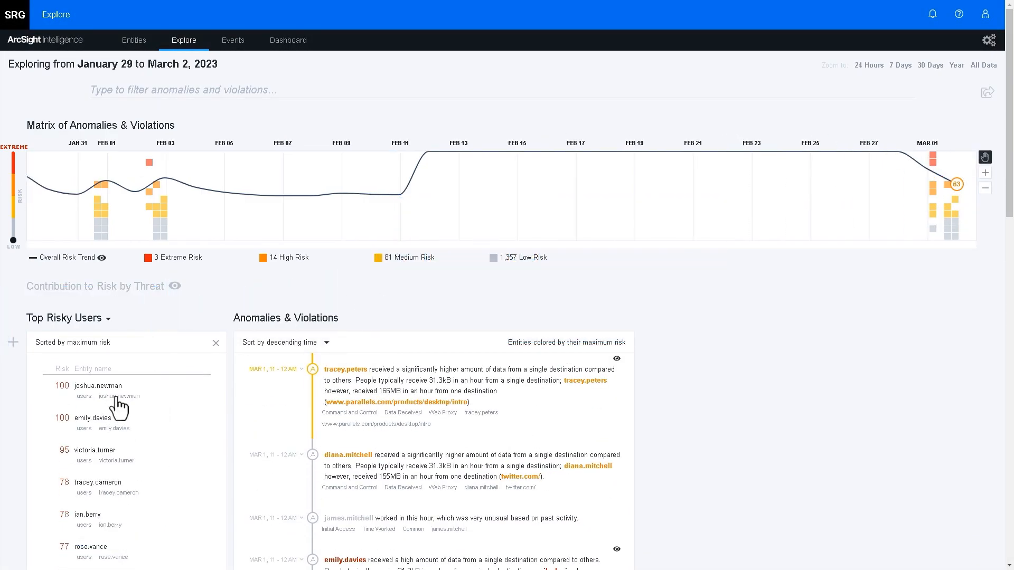
left_click(97, 386)
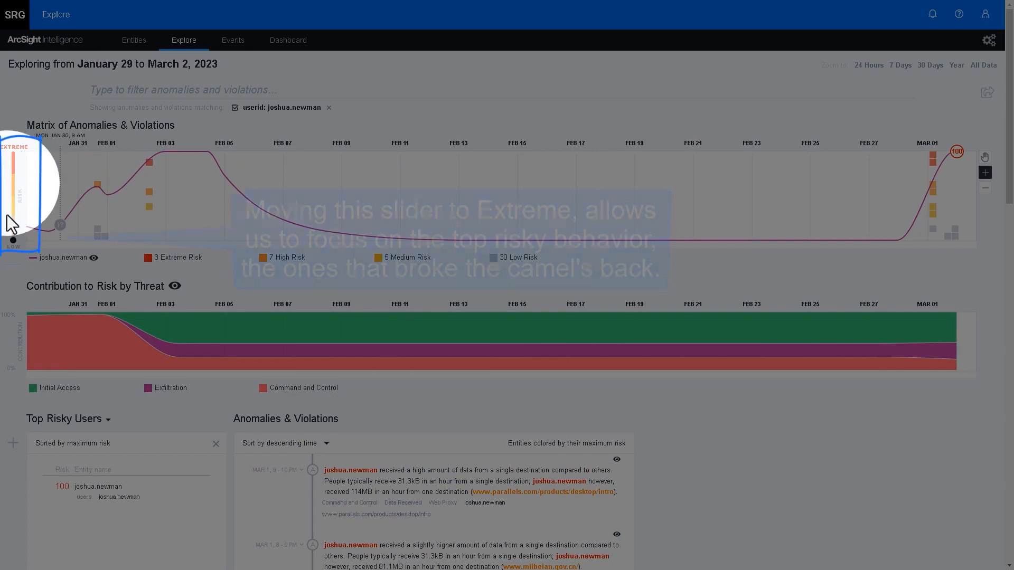
left_click_drag(13, 240, 12, 161)
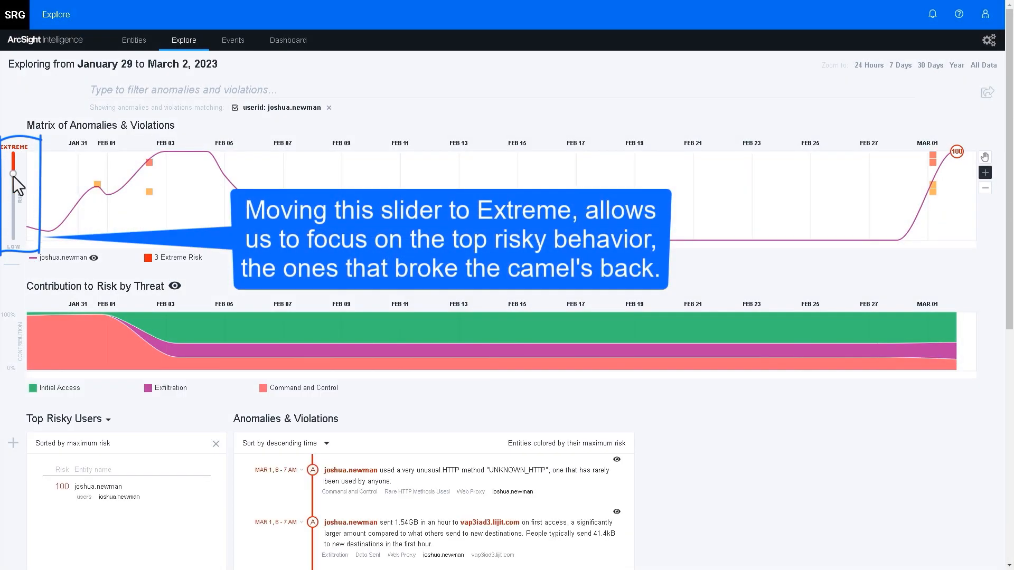
left_click(98, 486)
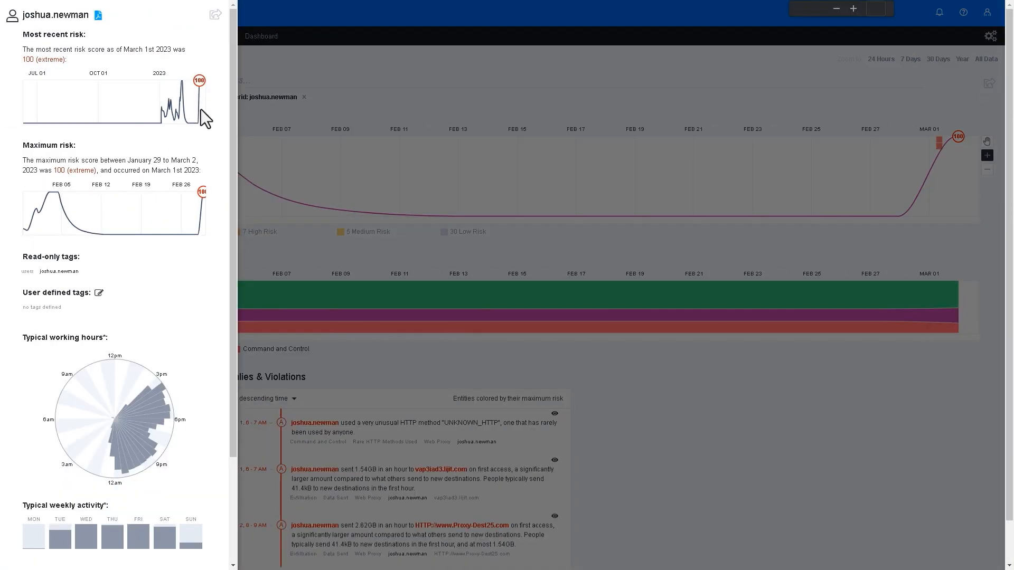
scroll("down", 3)
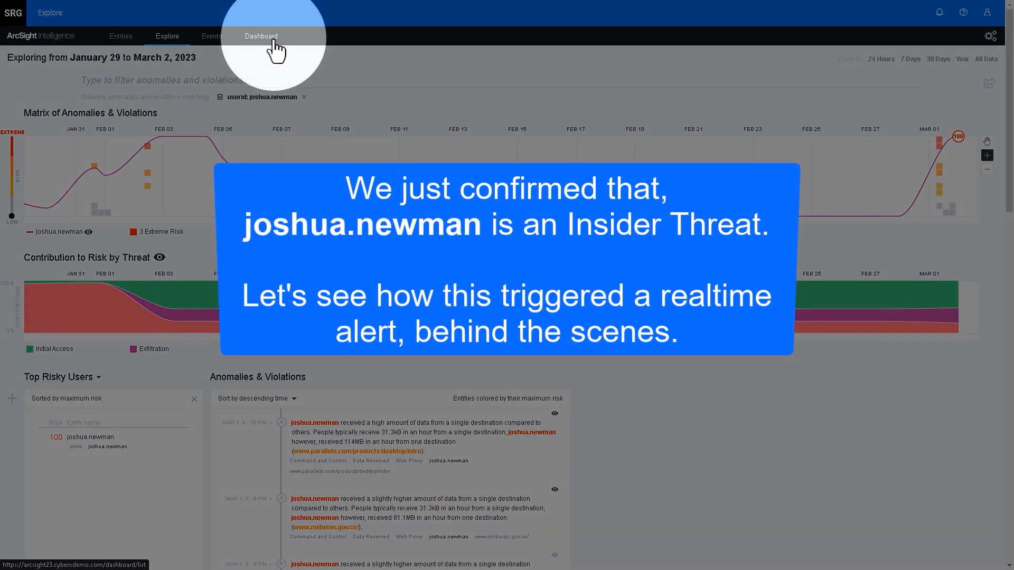
Switch to the 360° Analytics dashboard from the dashboards list to reach its rules.
left_click(261, 36)
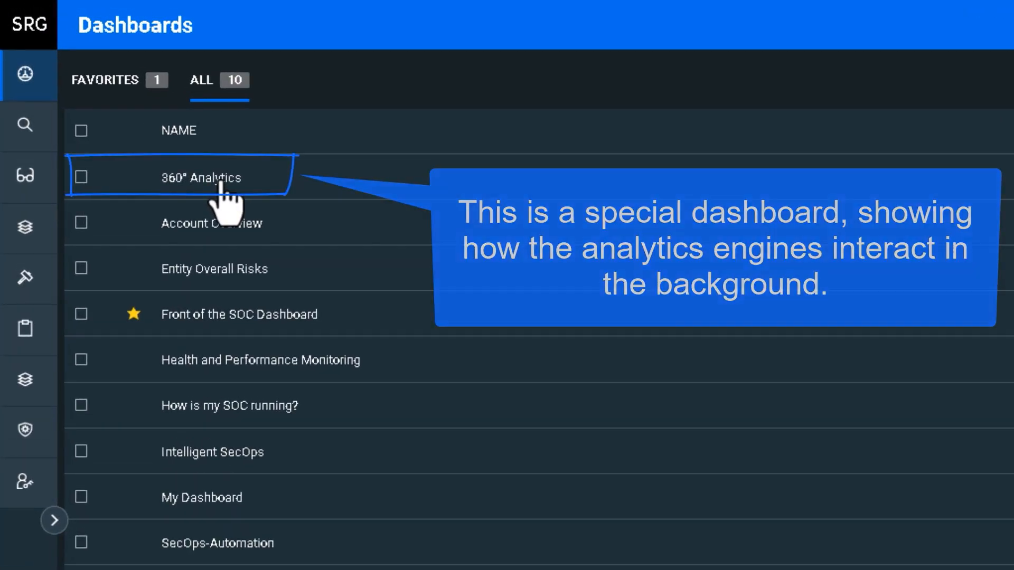
left_click(203, 177)
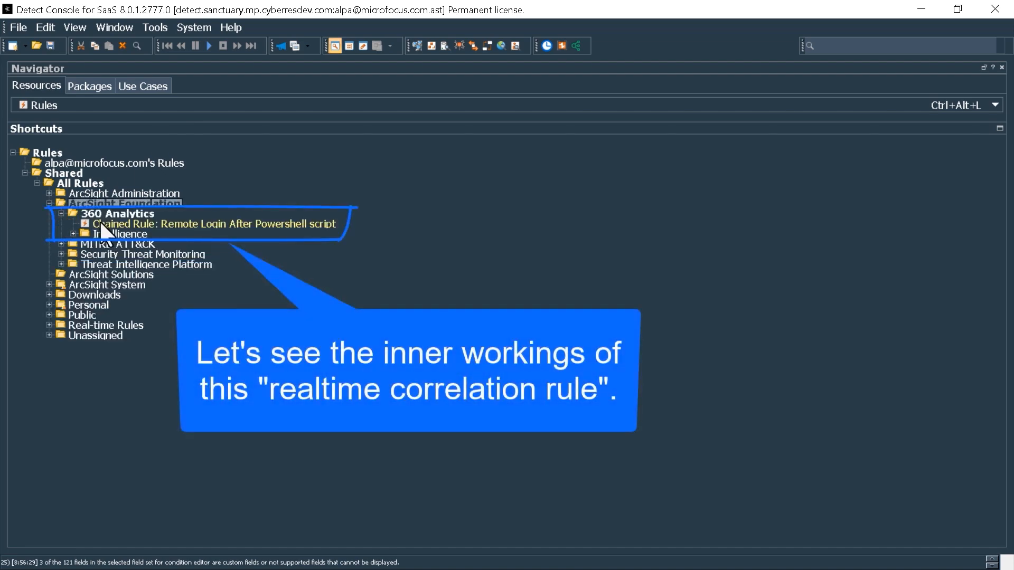
Review the Remote Login After Powershell chained rule's conditions, then return to the Navigator rules tree.
double_click(213, 224)
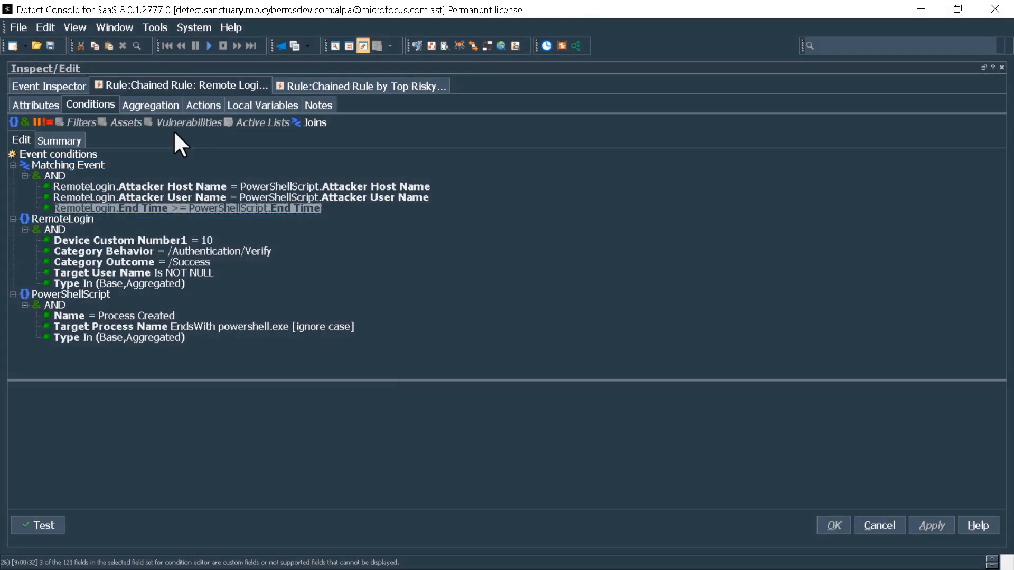
left_click(203, 104)
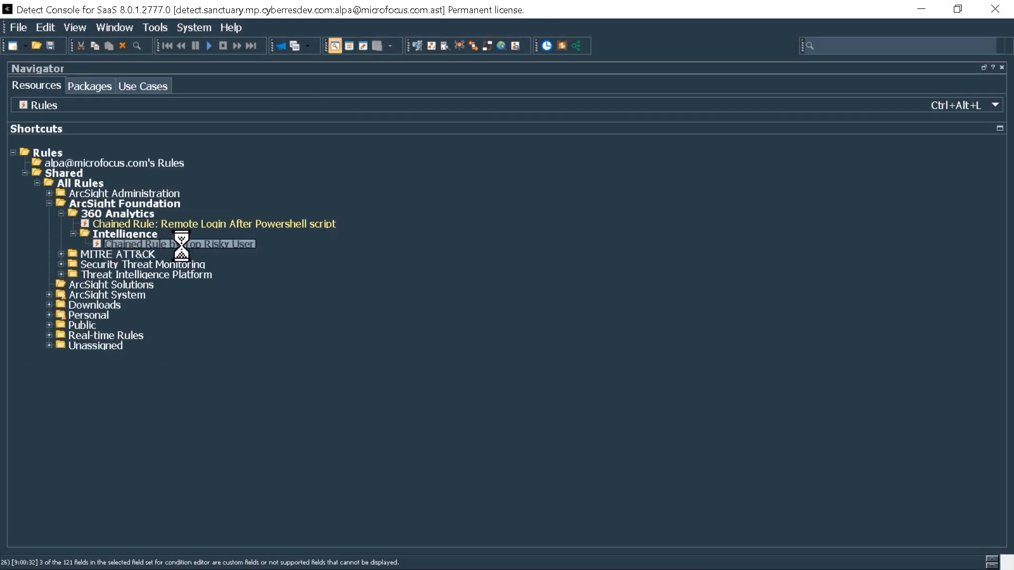
Inspect the Chained Rule by Top Risky User's Top 5 Riskiest Users condition and High agentSeverity action.
double_click(175, 244)
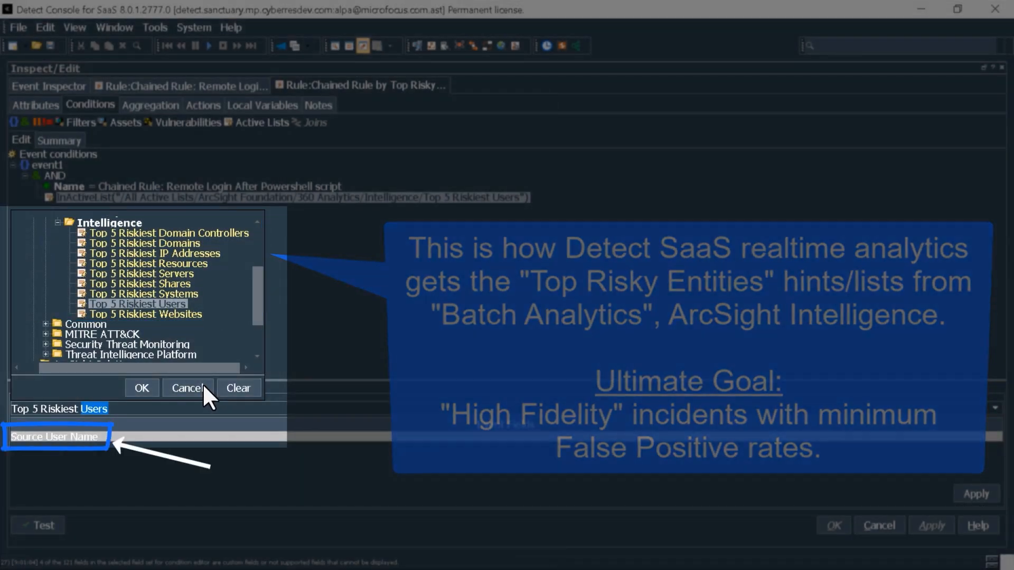
left_click(203, 104)
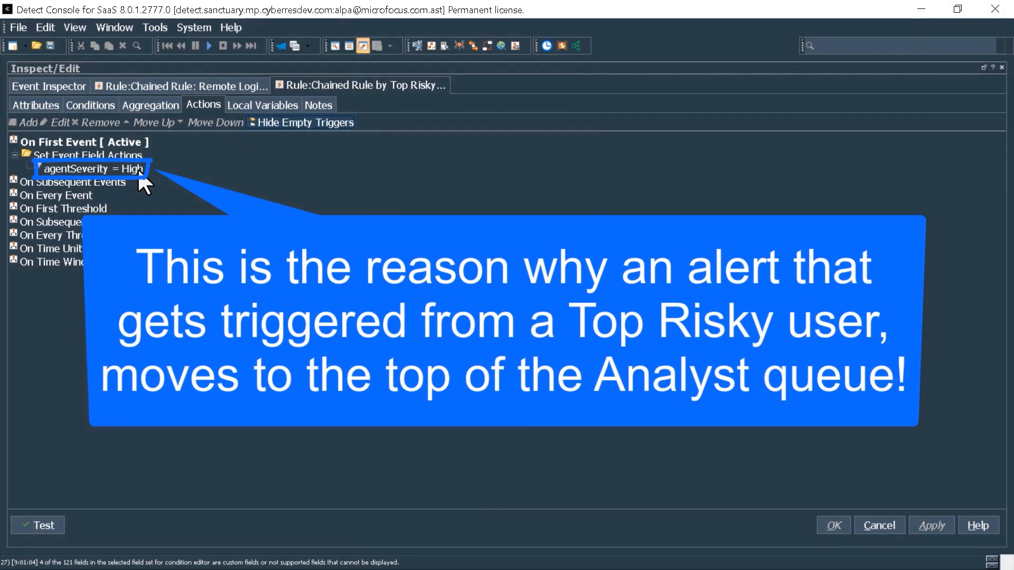
mouse_move(243, 81)
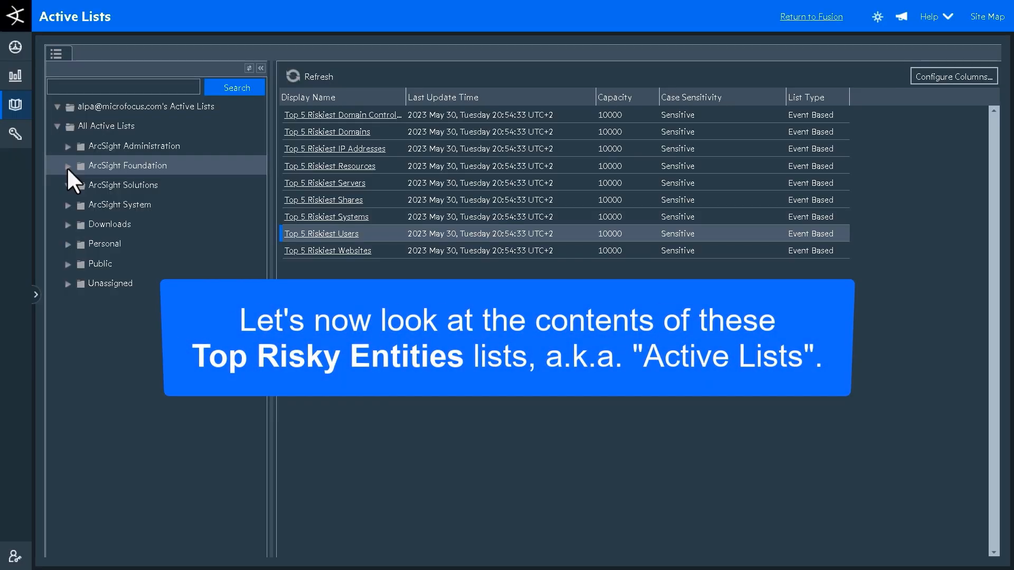
left_click(68, 166)
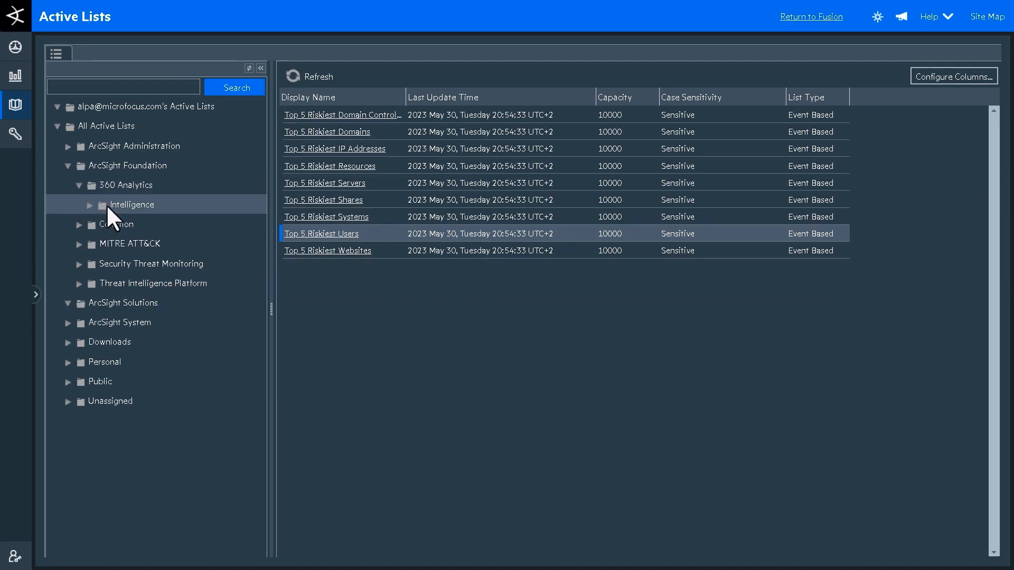
double_click(321, 233)
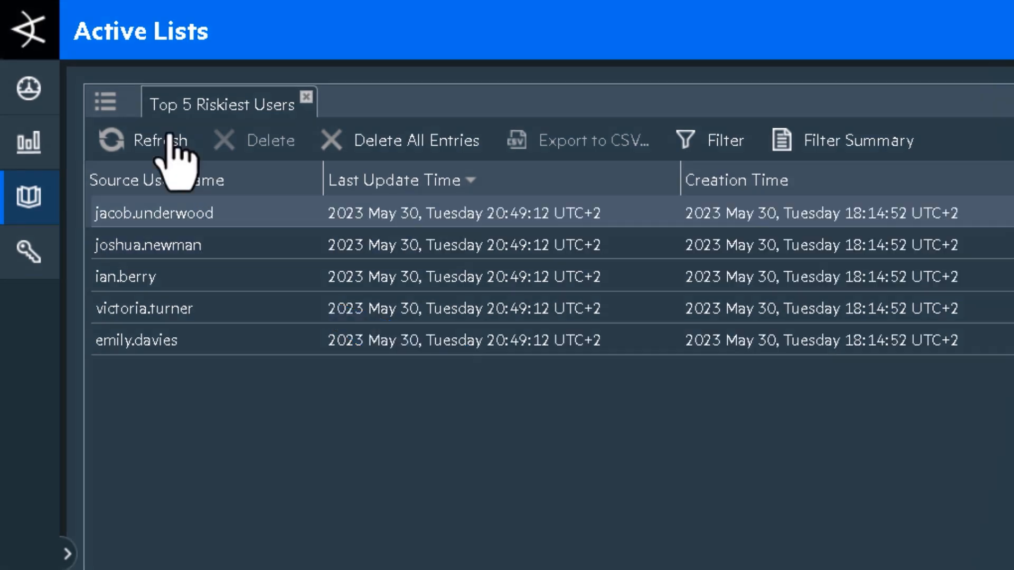
left_click(104, 103)
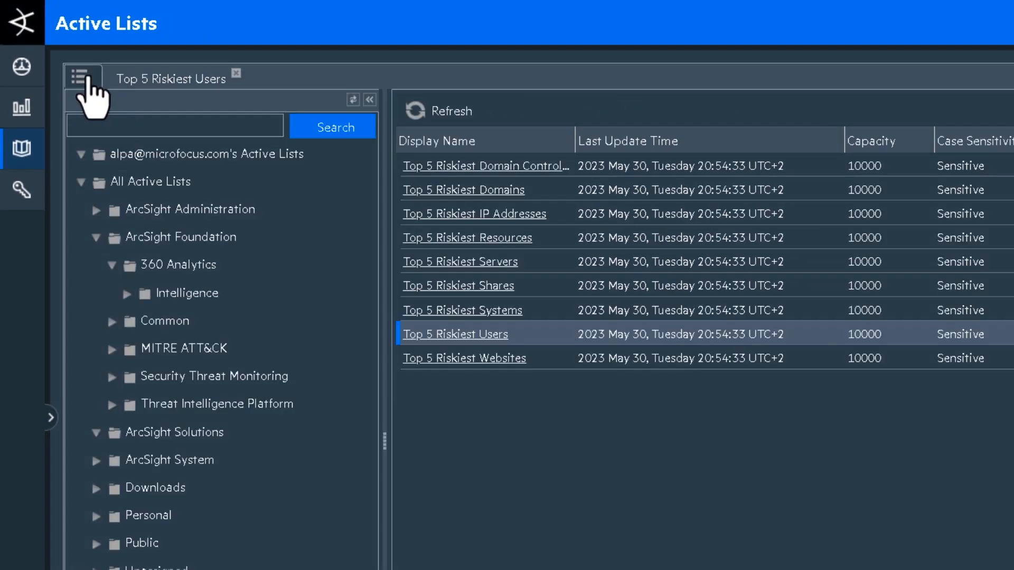